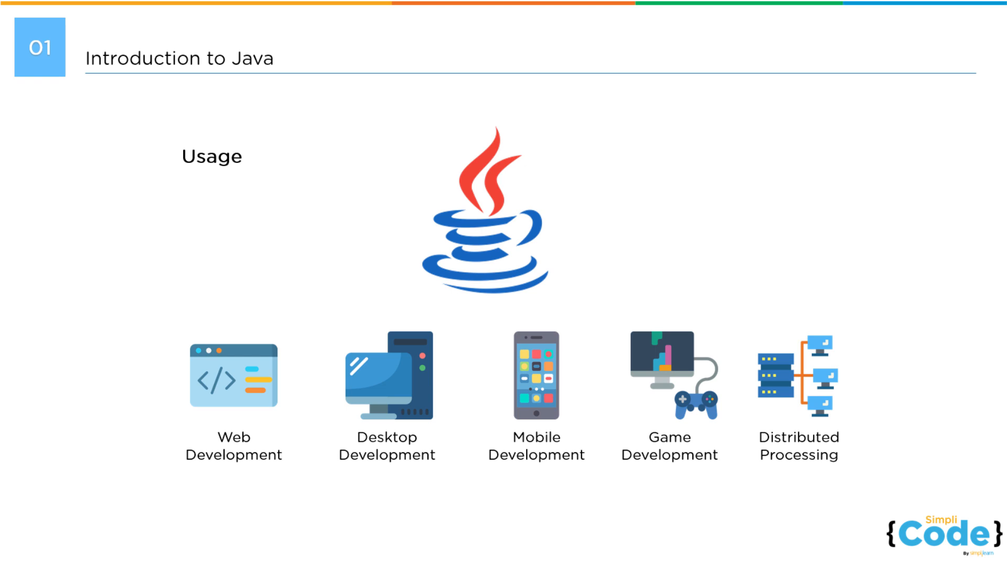
key(Right)
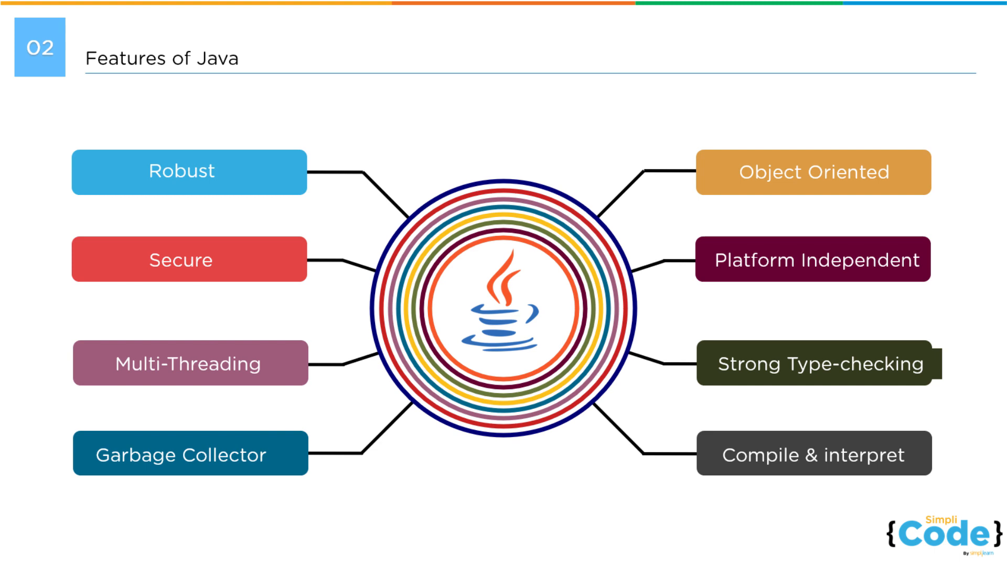